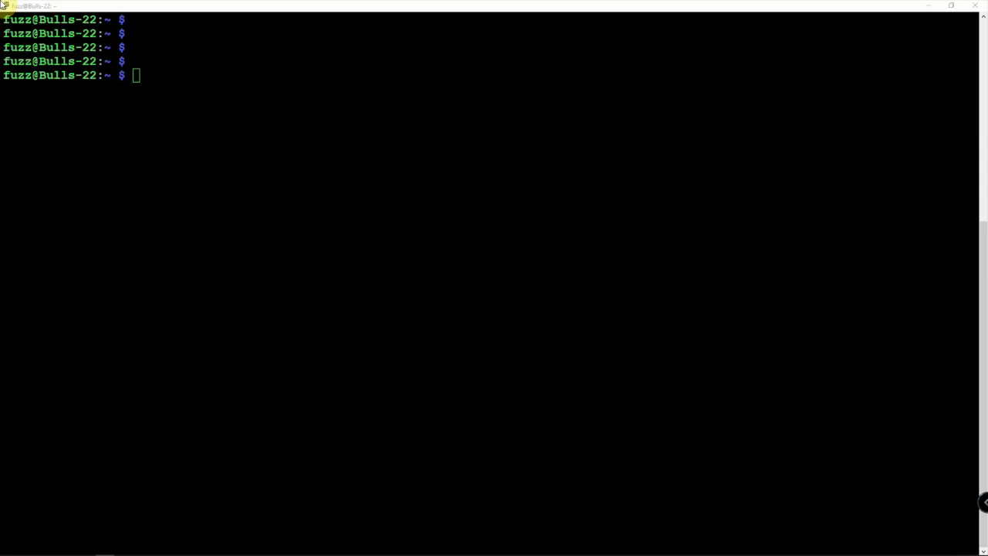
mouse_move(354, 363)
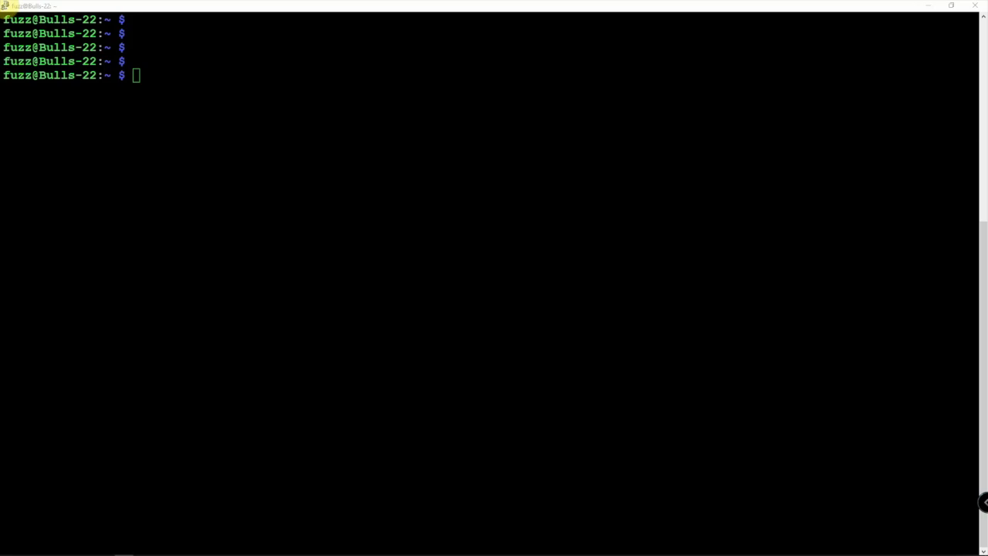
mouse_move(409, 314)
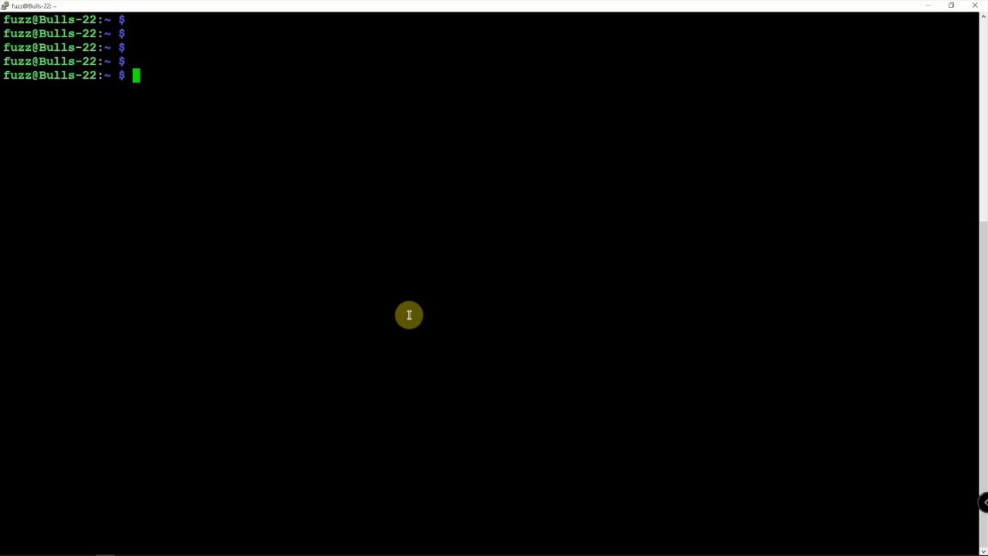
Install wget on the Pi with sudo apt install wget
text(sudo apt i)
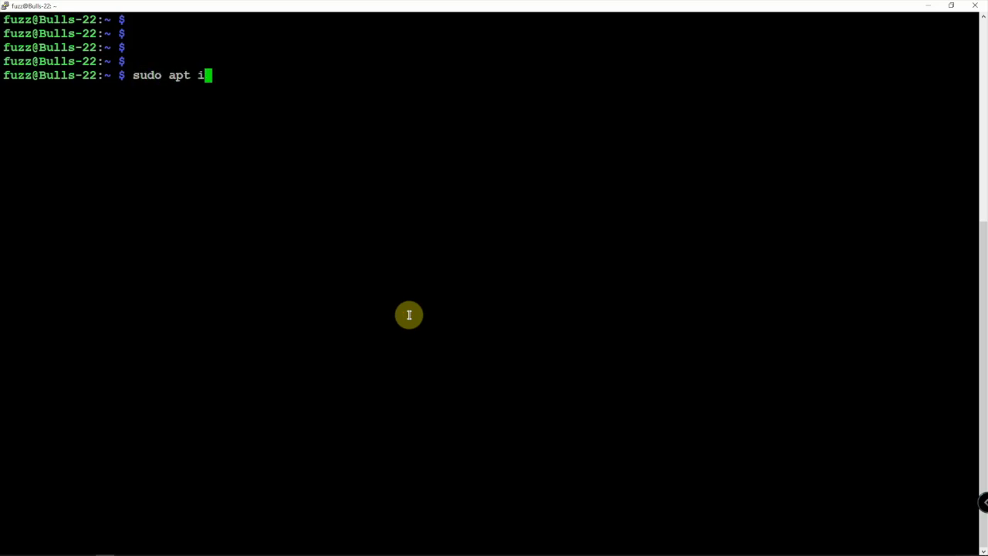
text(nstall wge)
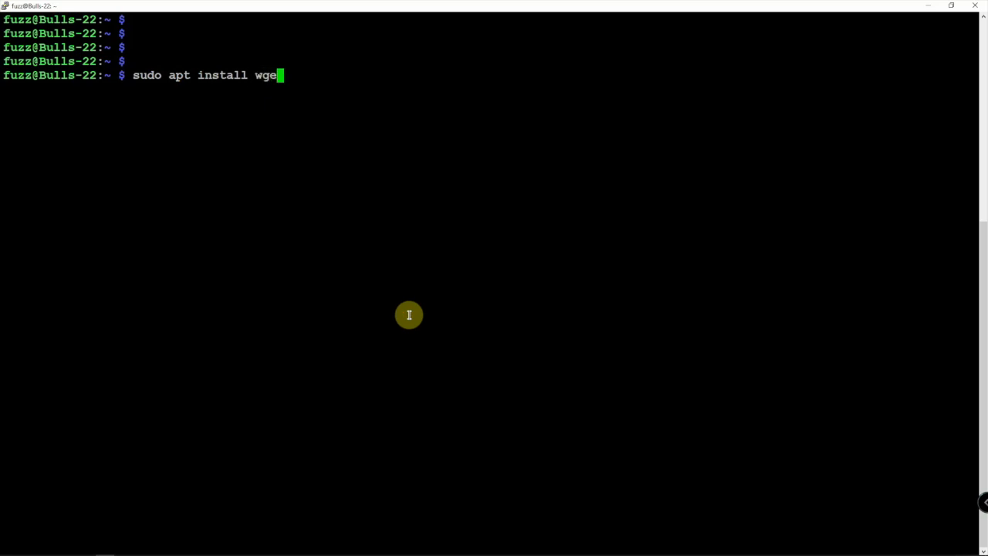
text(t)
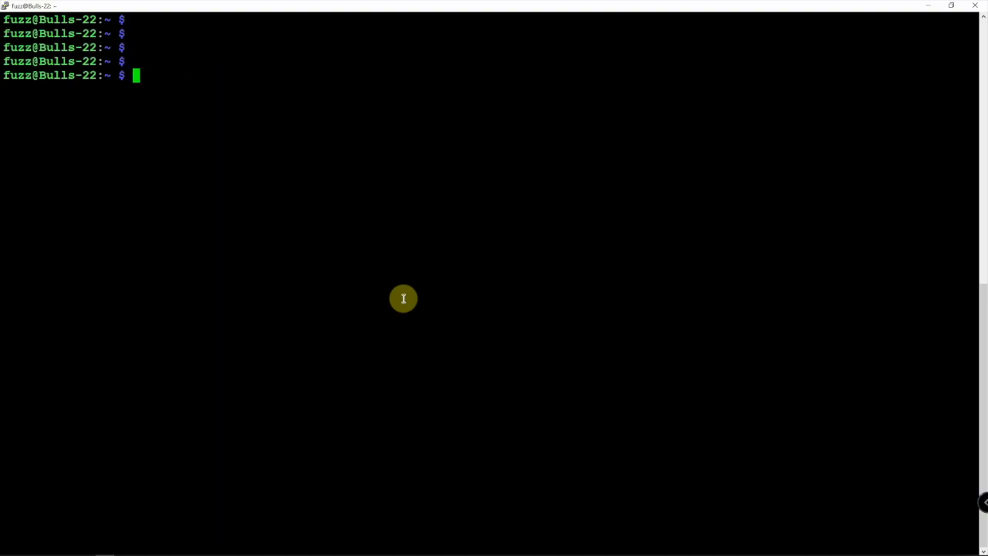
Download AdGuardHome_linux_armv7.tar.gz with wget, correcting armv6 to armv7 in the URL
text(wget 'https://static.adguard.com/adguardhome/release/AdGuardHome_linux_armv6.tar.gz')
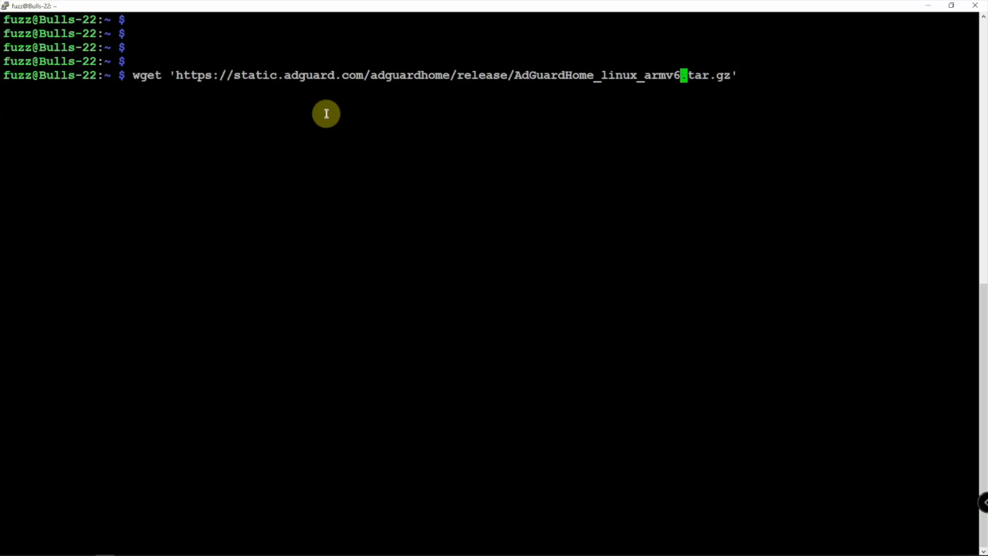
key(BackSpace)
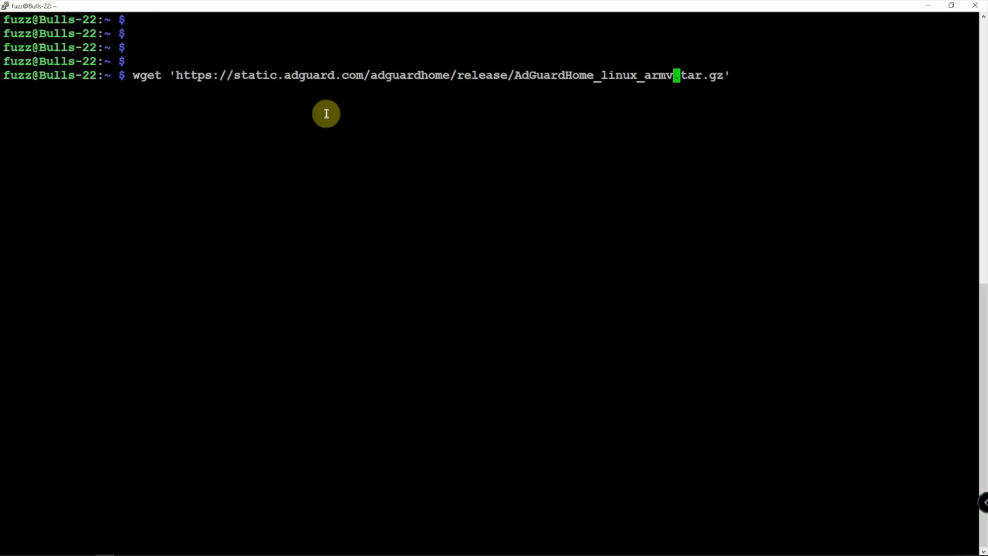
text(7)
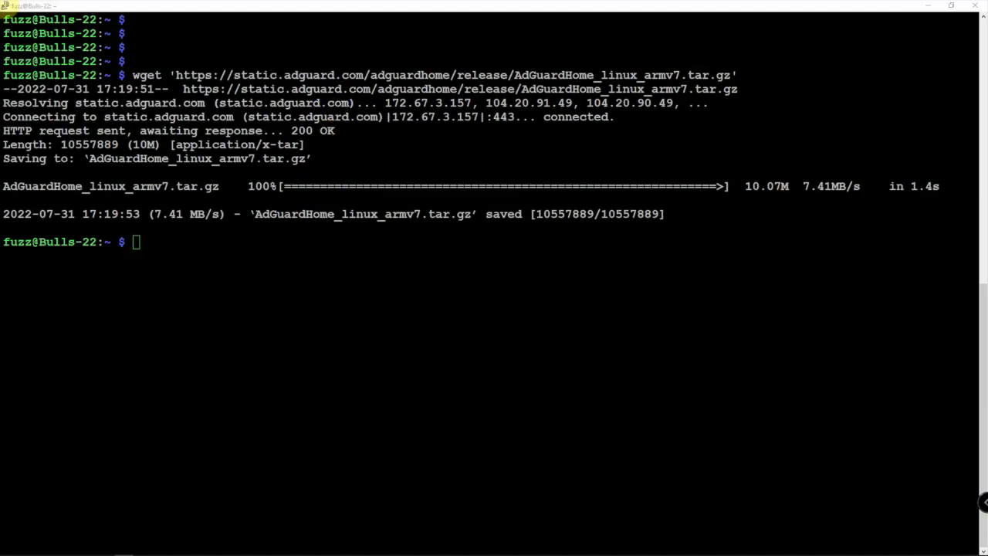
mouse_move(206, 310)
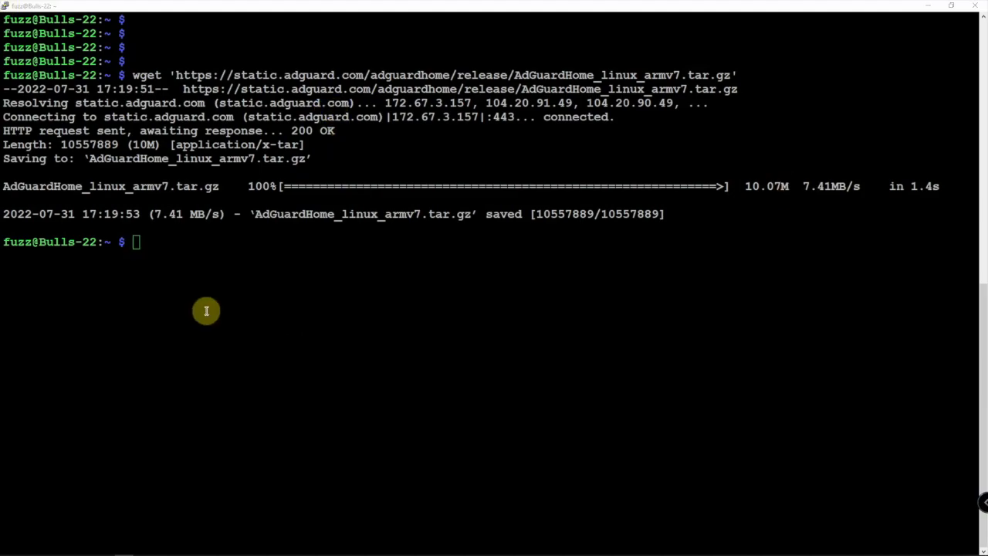
Extract the AdGuard Home archive with tar -f ... -x -v
text(tar -f AdGuardHome_linux_armv6.tar.gz -x -v)
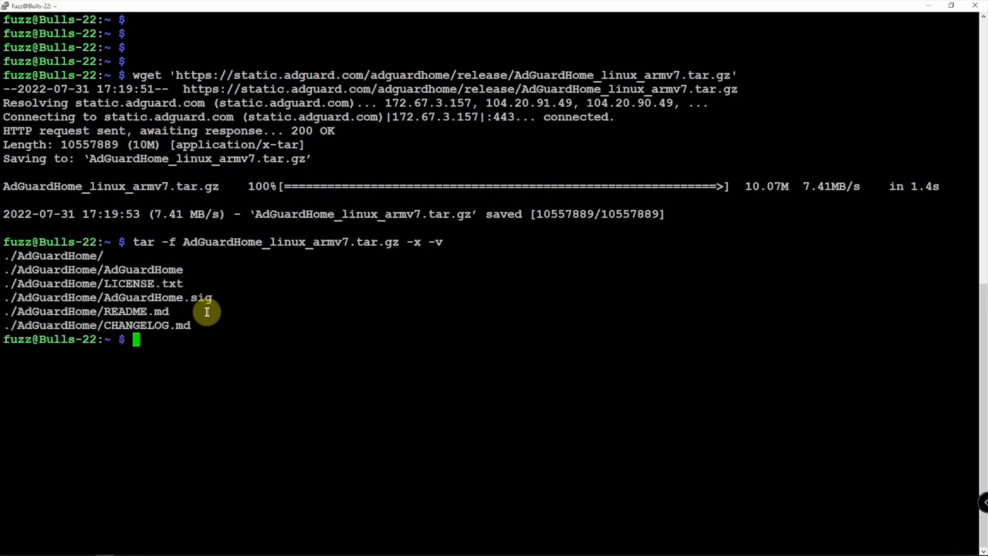
mouse_move(325, 404)
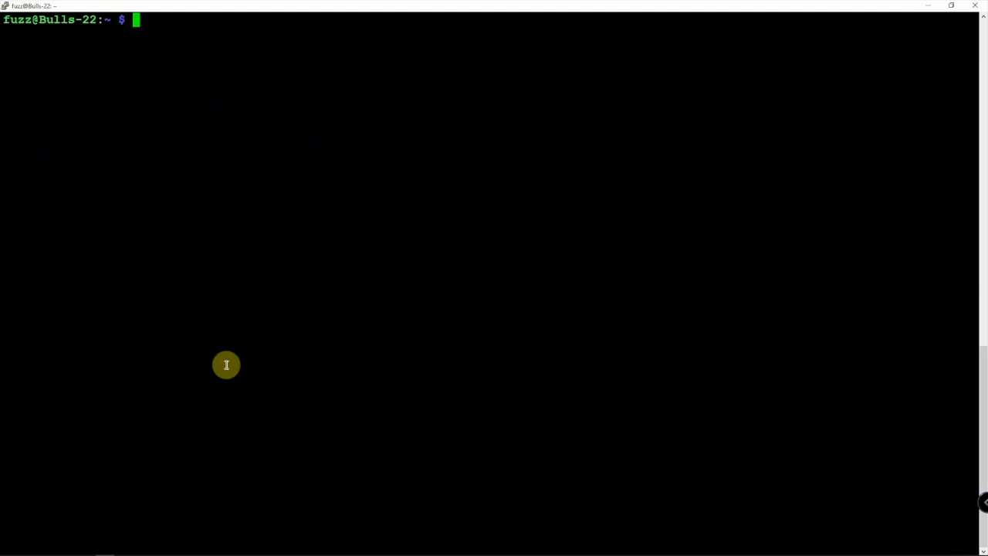
Change into the AdGuardHome directory with cd
text(cd A)
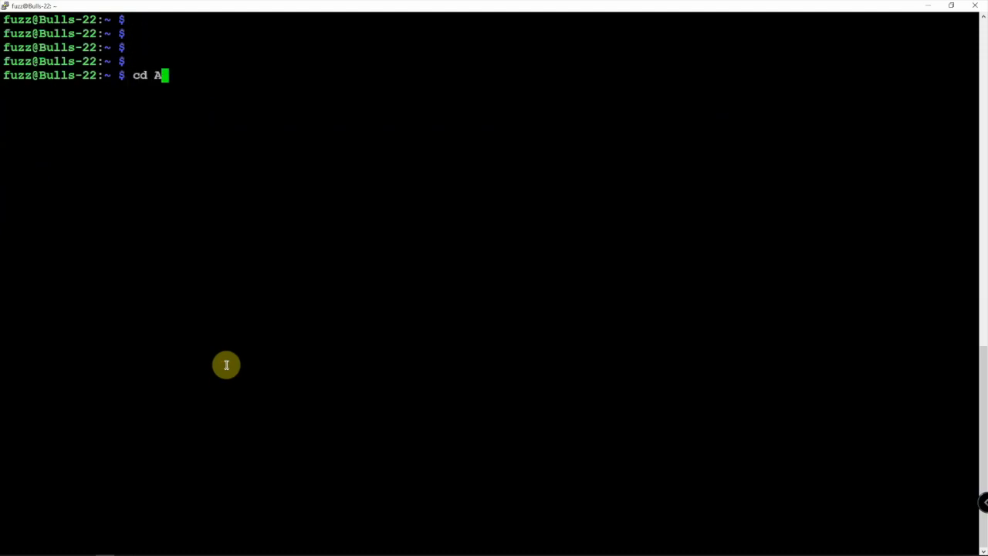
key(Enter)
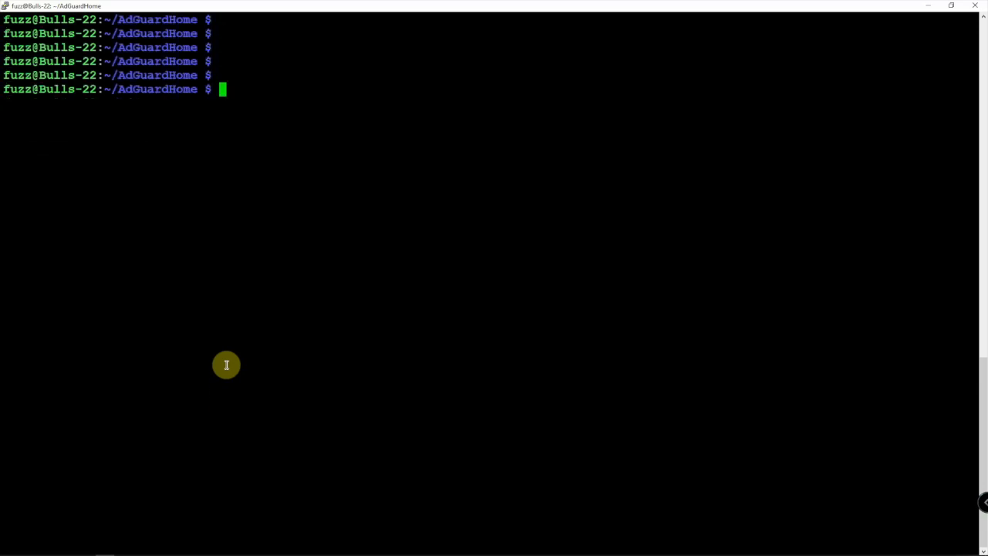
mouse_move(286, 381)
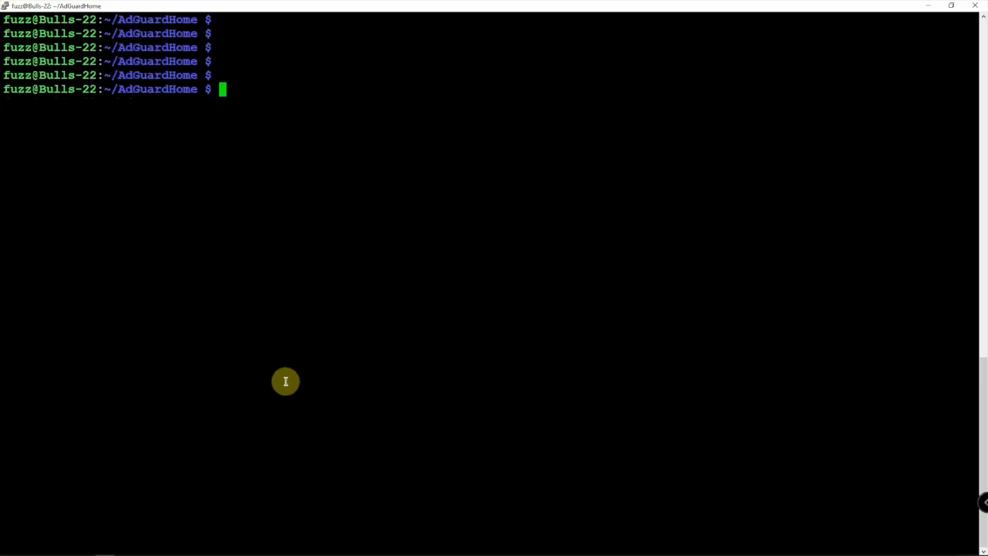
Run sudo ./AdGuardHome -s install to install and start the service
text(sudo)
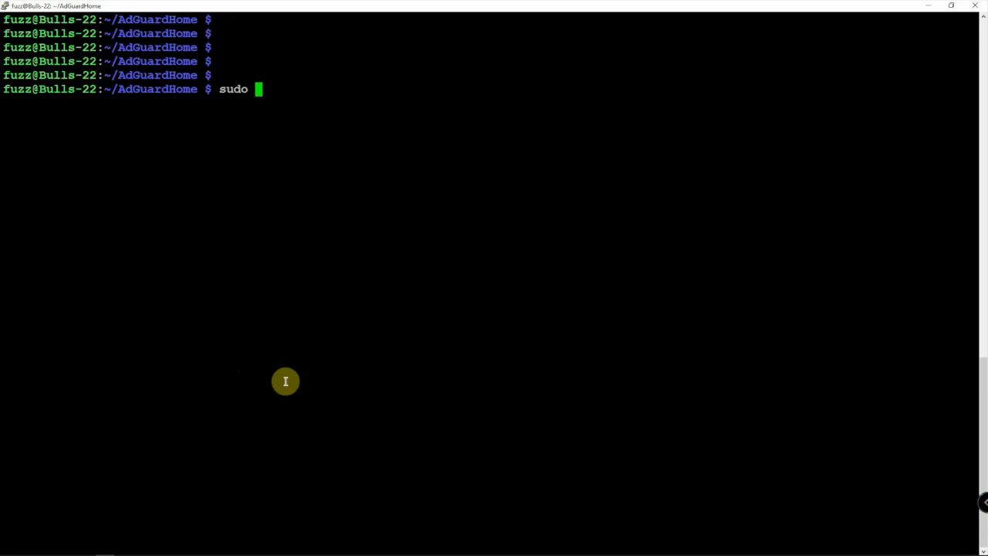
text(./AdGuardHome)
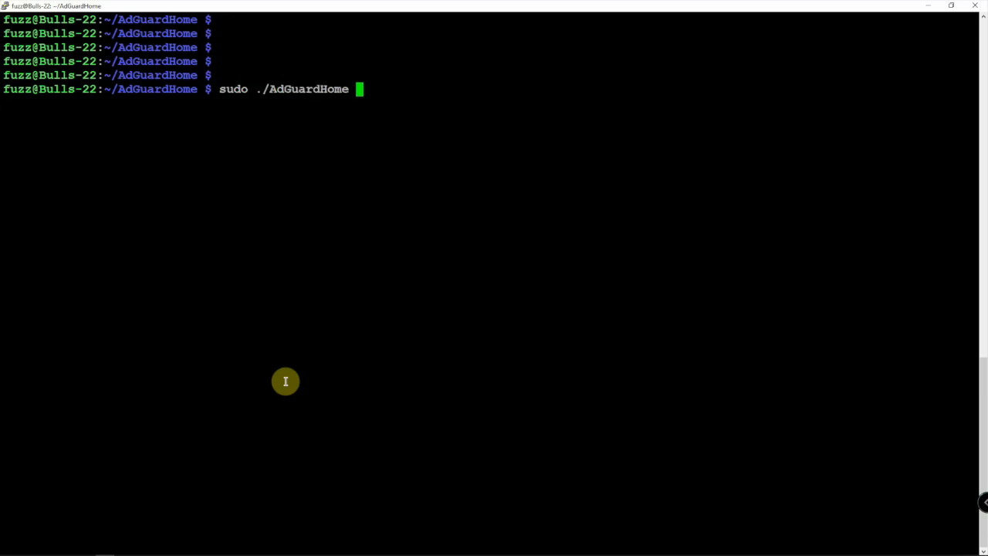
text(-s)
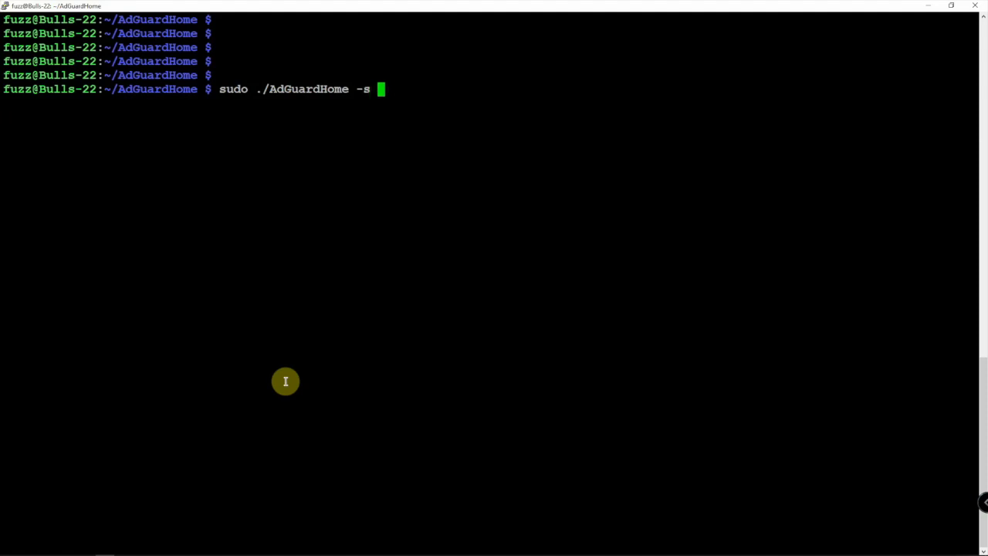
text(install)
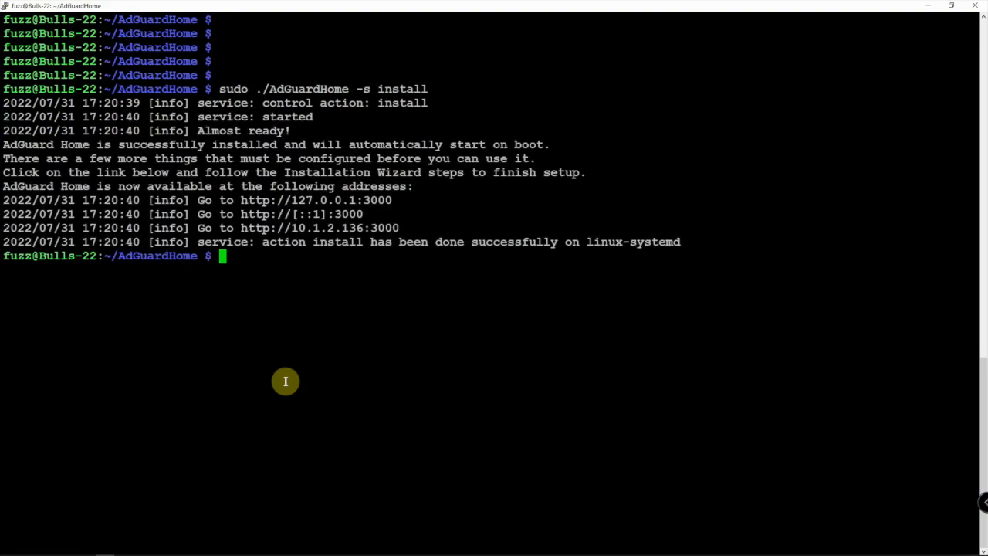
mouse_move(273, 242)
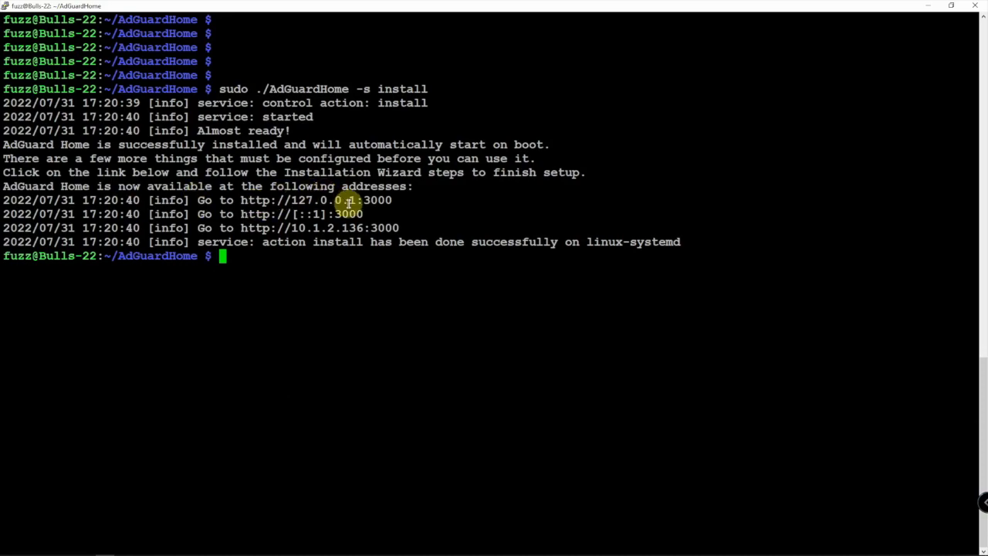
mouse_move(369, 209)
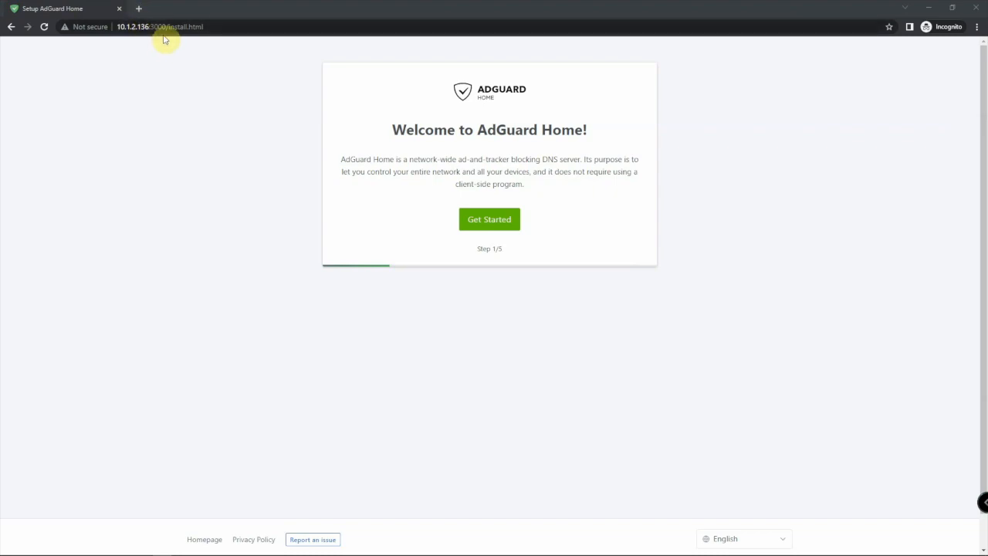
mouse_move(308, 191)
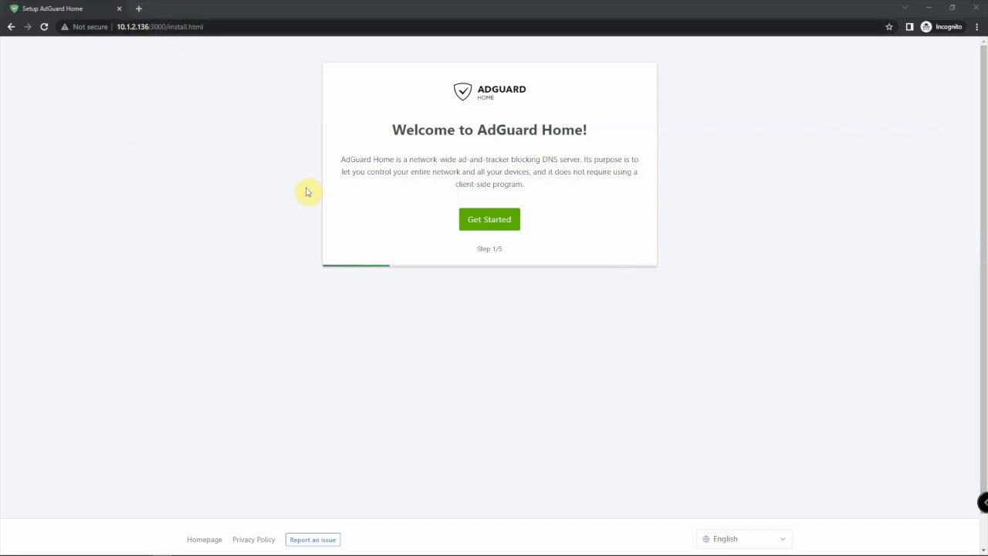
mouse_move(453, 180)
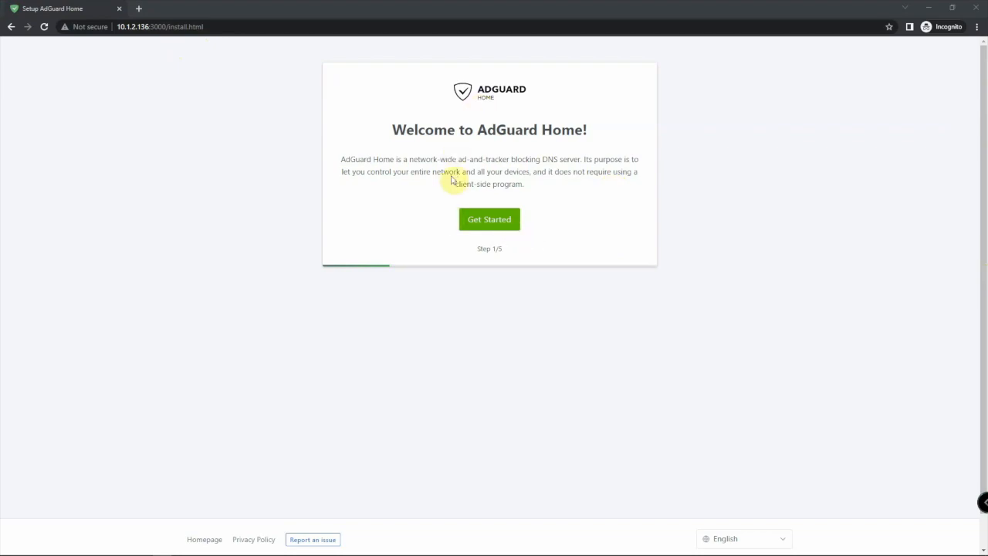
mouse_move(611, 470)
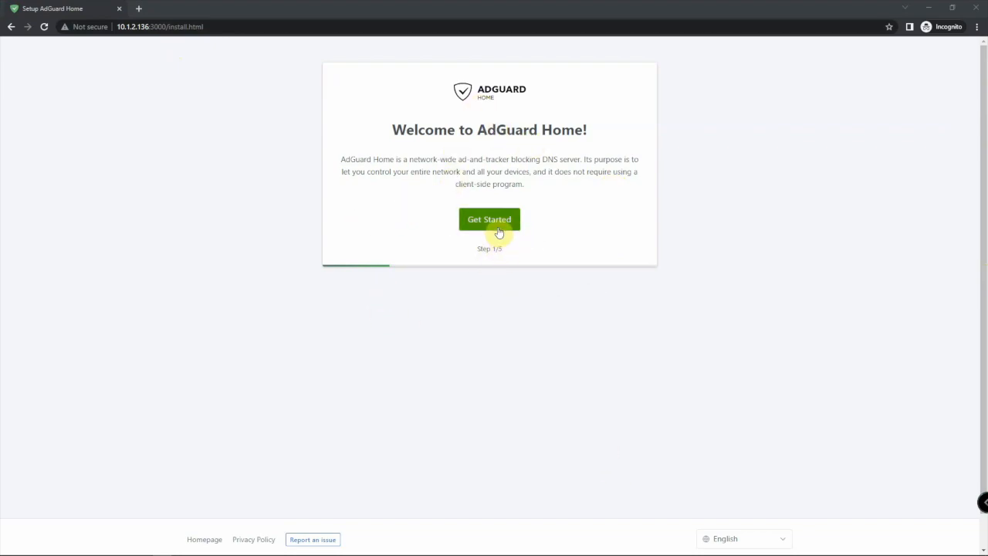
Start the wizard and set both admin and DNS listen interfaces to eth0 (10.1.2.136)
click(489, 219)
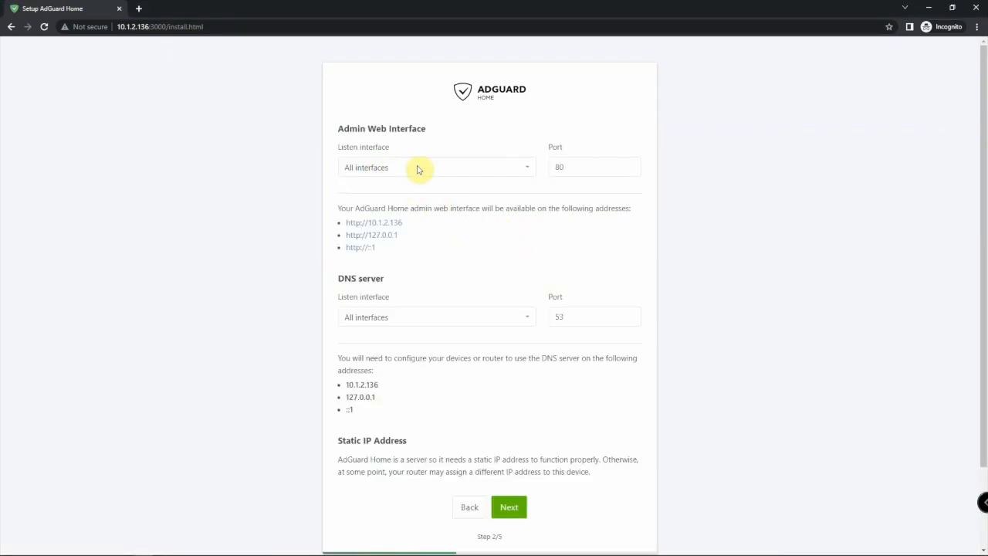
click(436, 167)
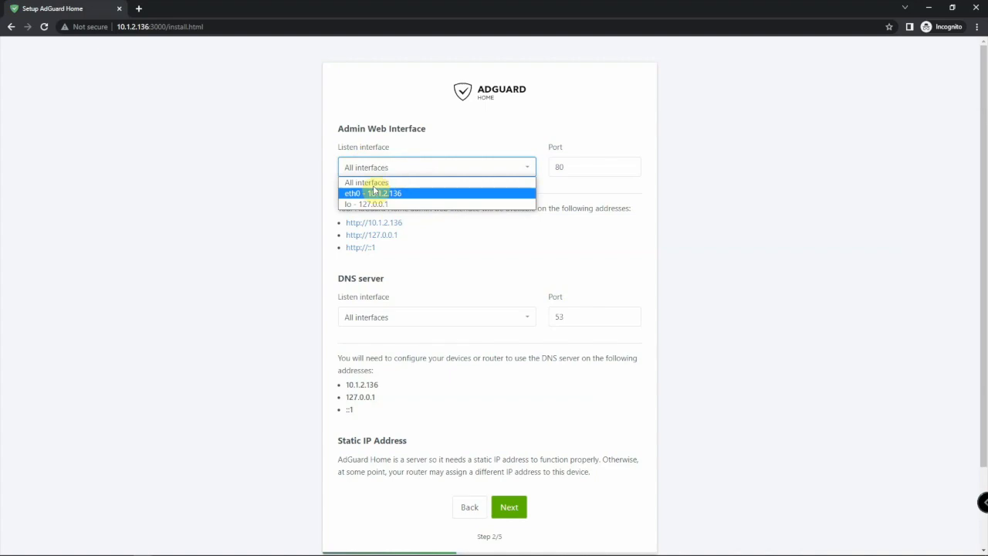
click(371, 193)
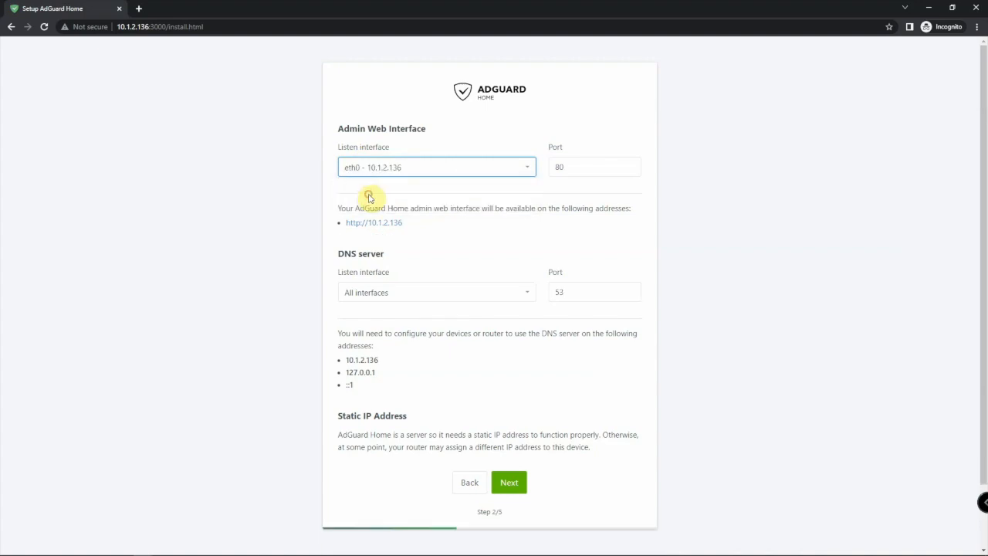
mouse_move(322, 210)
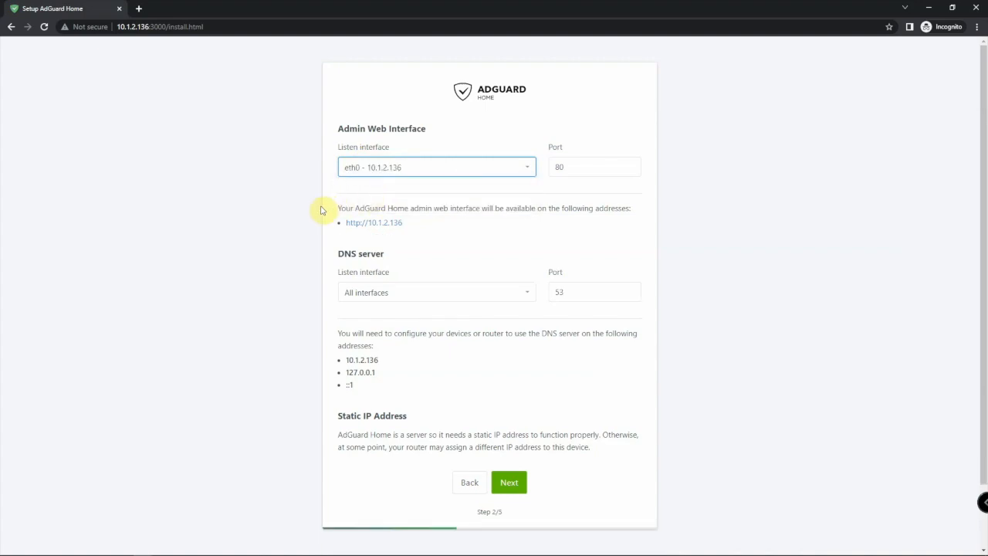
click(436, 291)
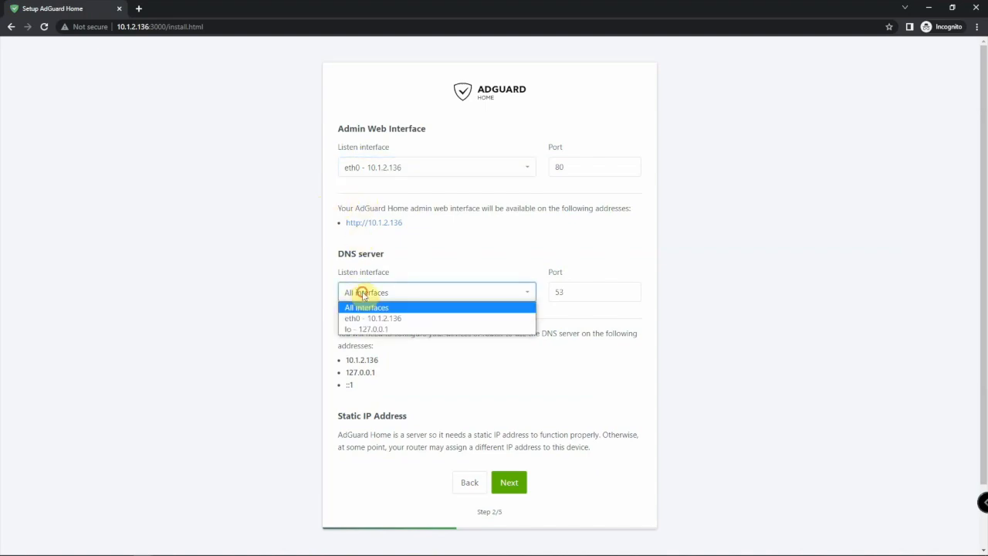
click(376, 318)
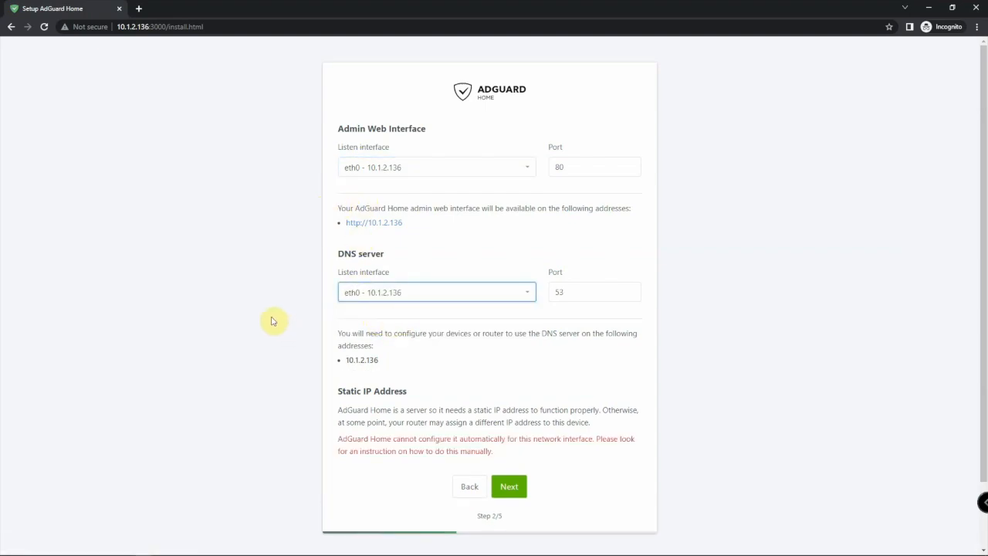
scroll(down, 3)
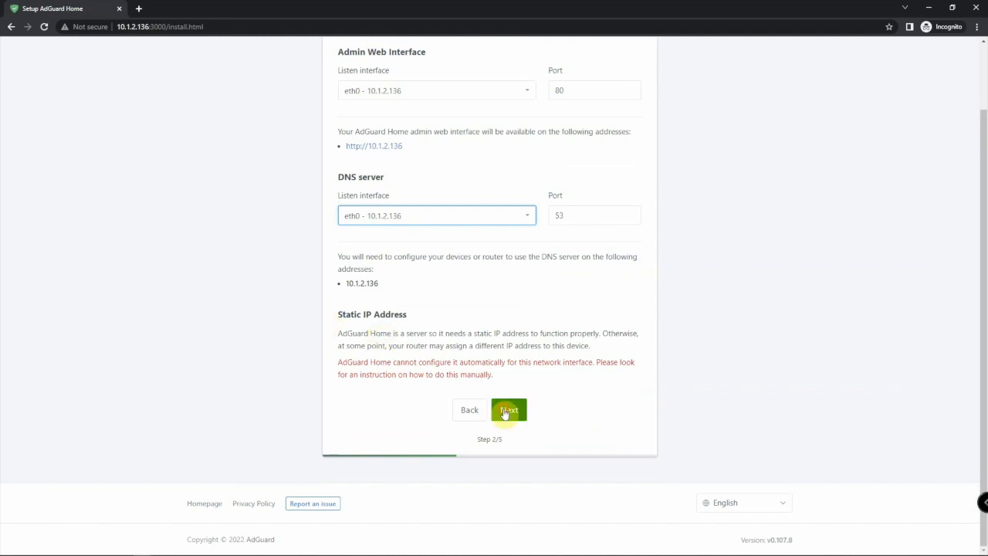
Continue to the authentication step and fill in the admin username and password fields
click(508, 410)
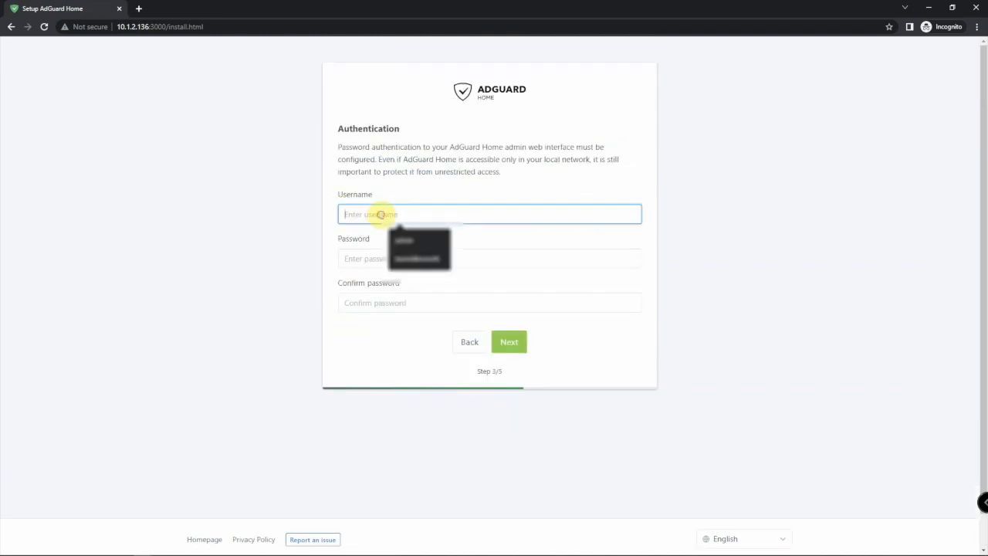
click(509, 341)
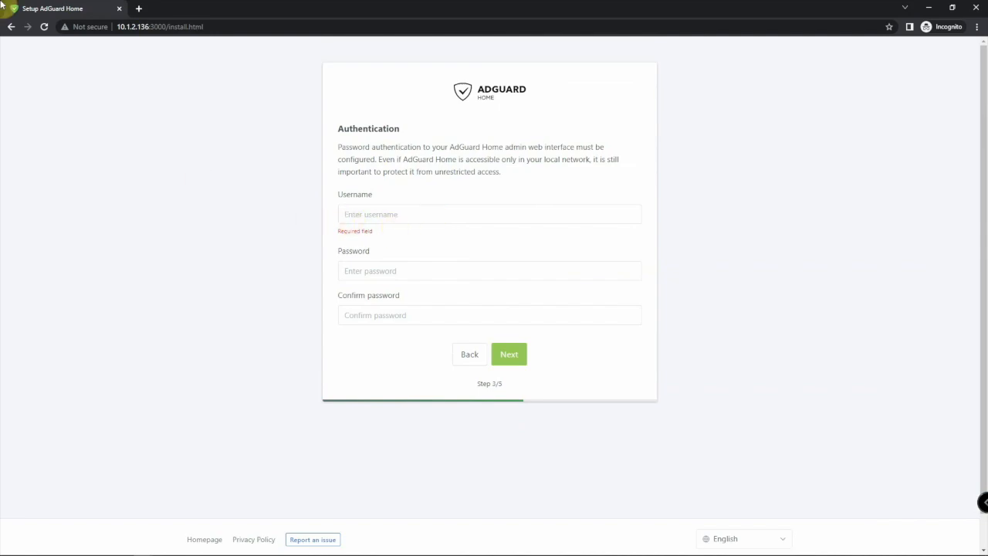
click(508, 354)
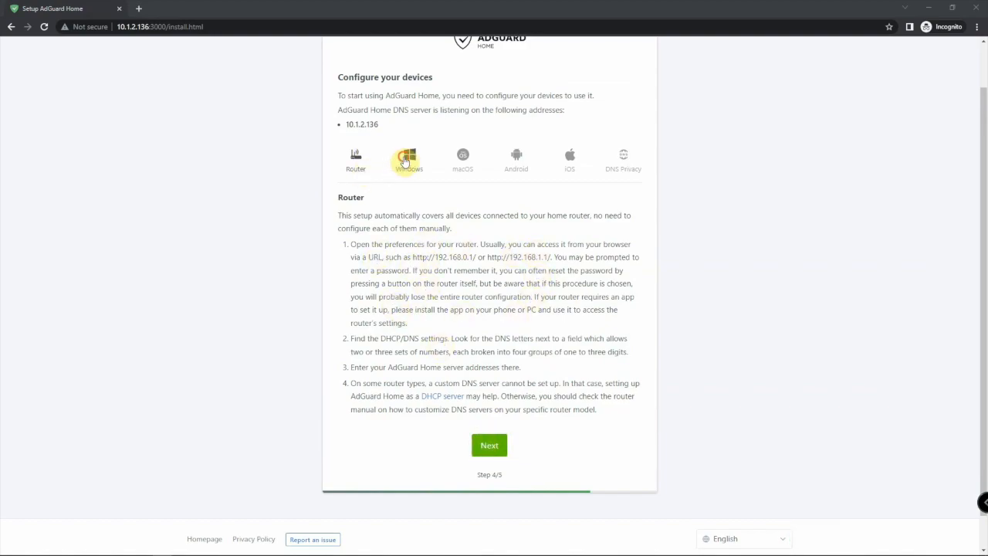
Review the Android and DNS Privacy instructions, then finish the wizard via Open Dashboard
click(515, 159)
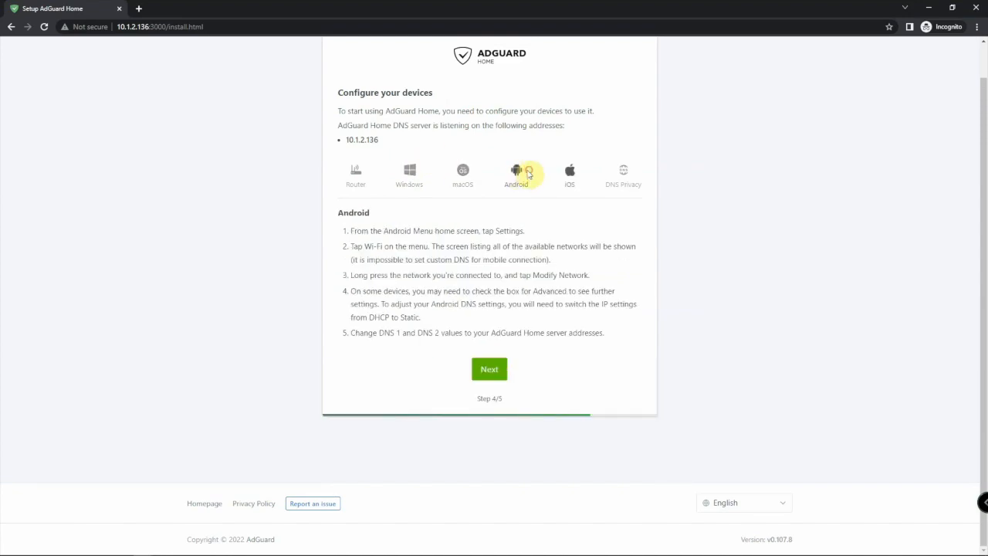
click(623, 174)
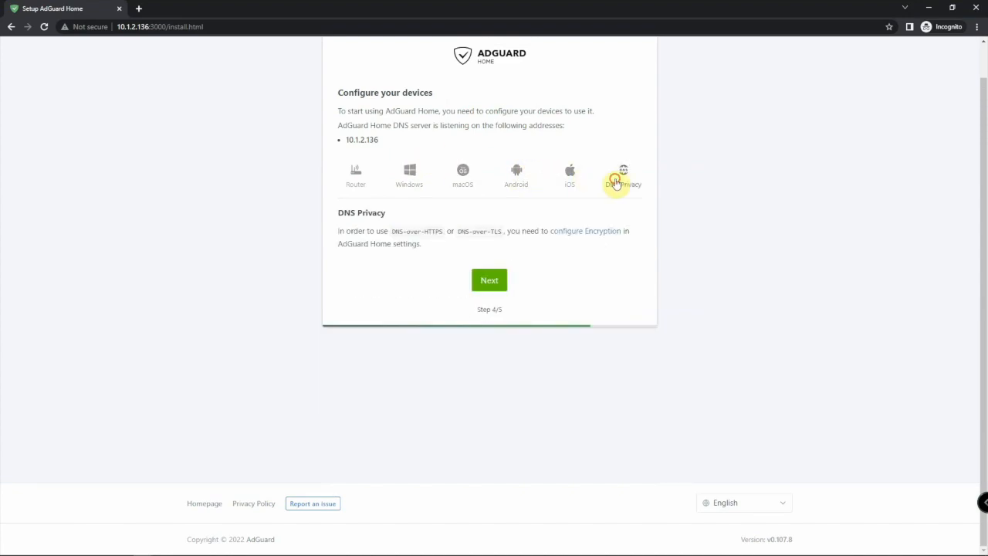
click(489, 279)
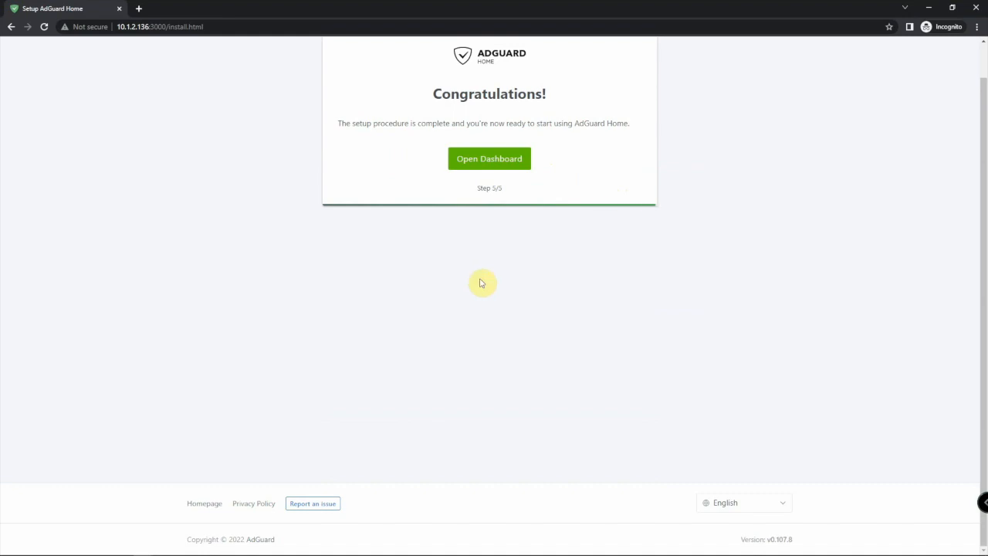
click(488, 158)
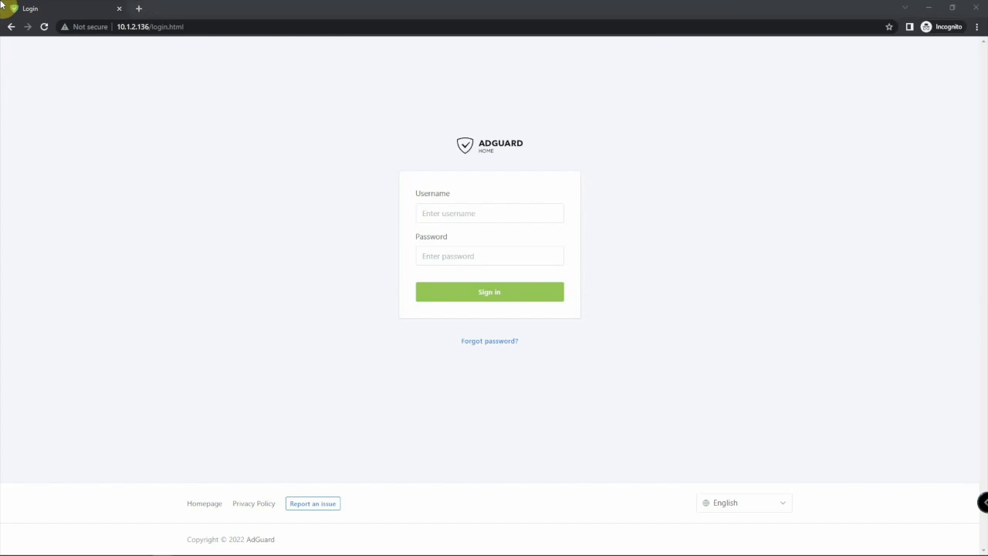
Sign in with the admin credentials to open the AdGuard Home dashboard
click(489, 291)
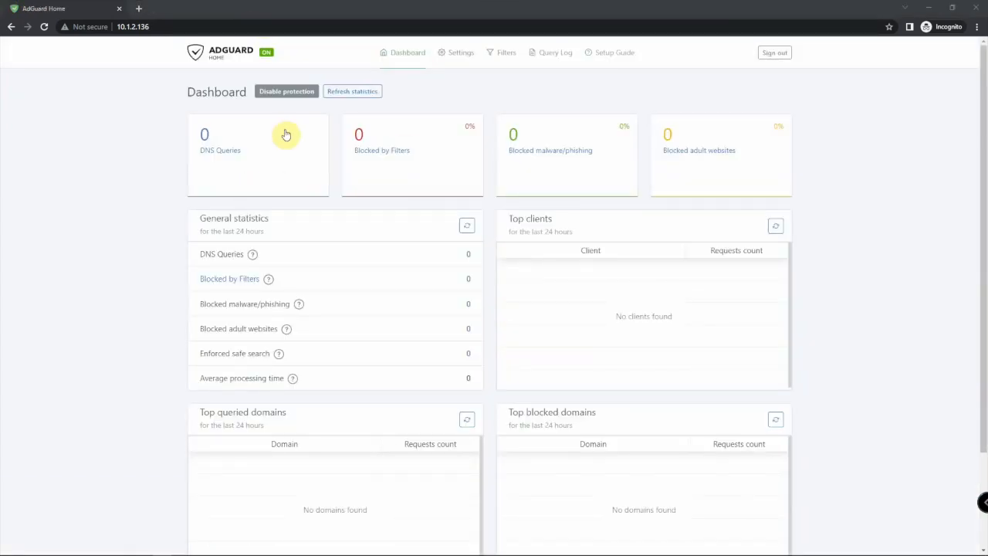
mouse_move(291, 147)
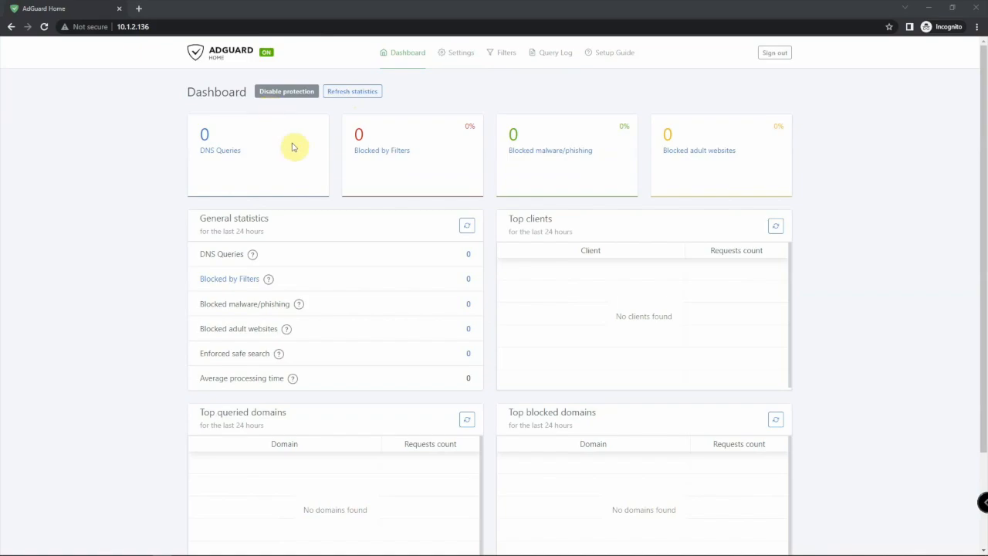
mouse_move(297, 151)
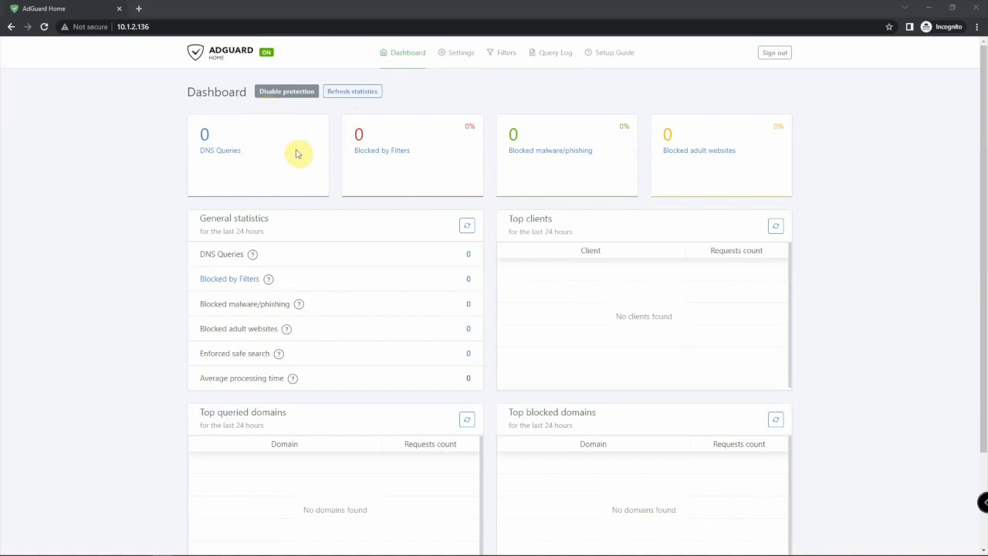
mouse_move(509, 101)
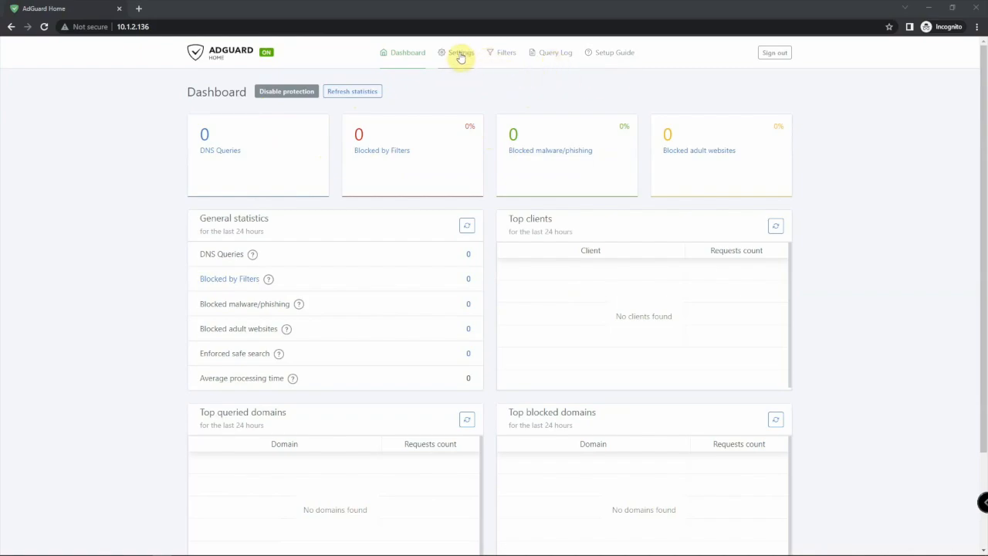
click(460, 52)
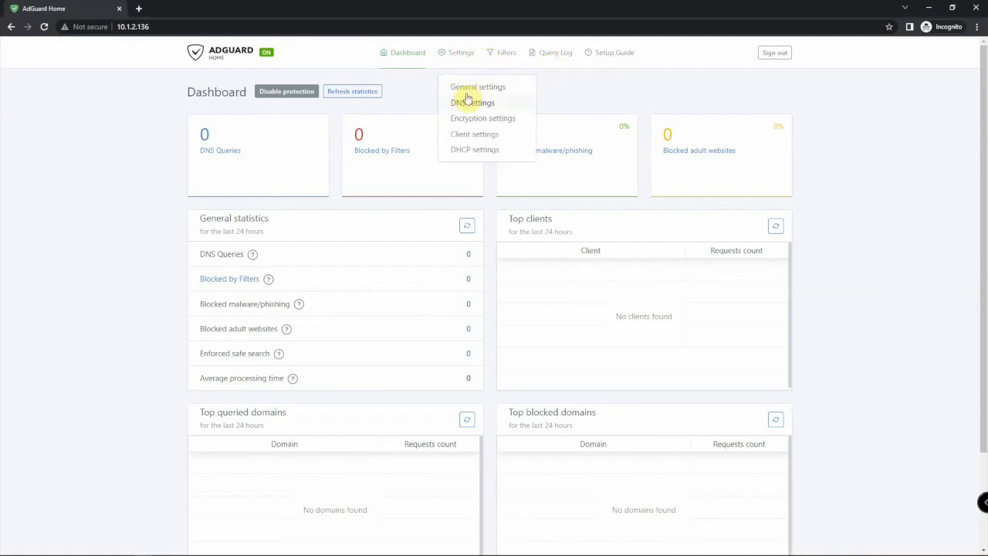
click(474, 149)
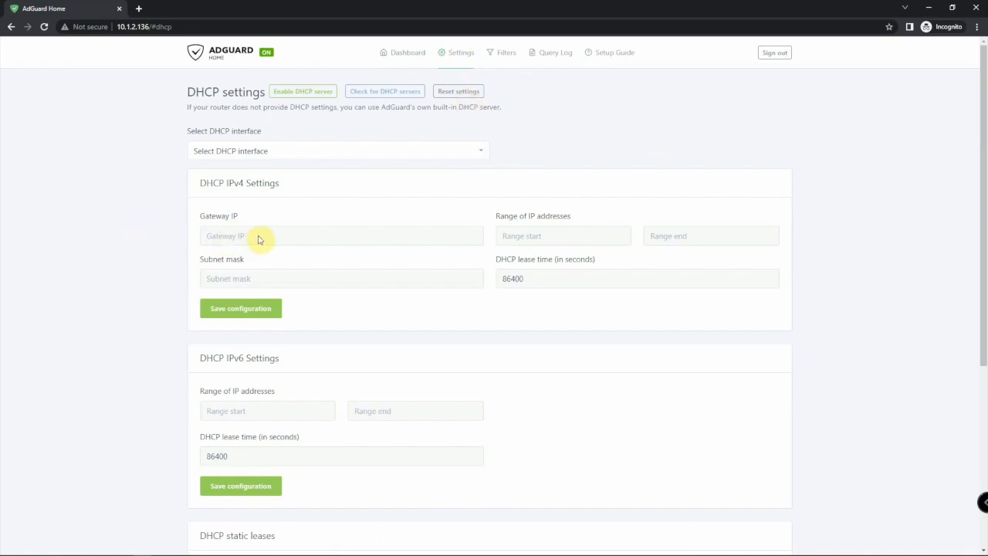
click(338, 151)
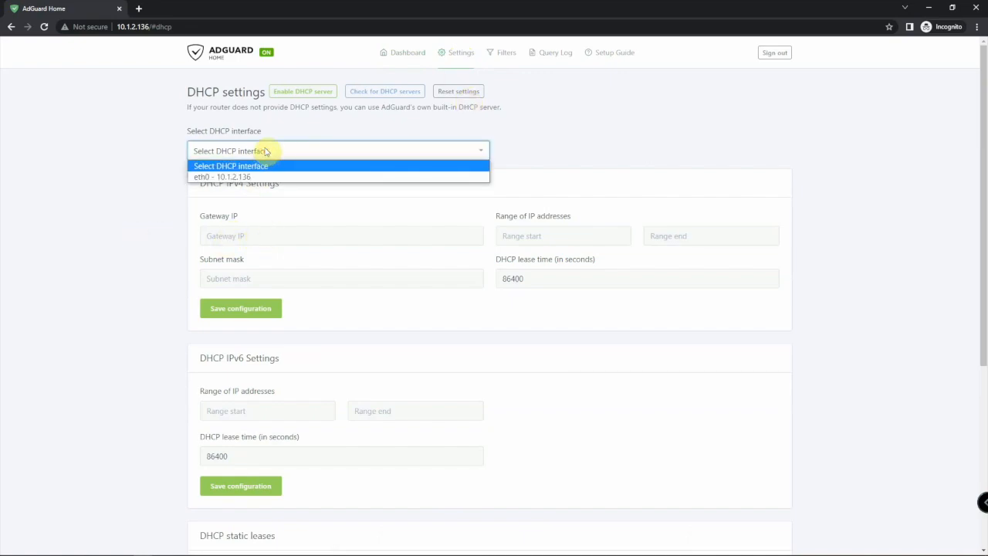
click(221, 177)
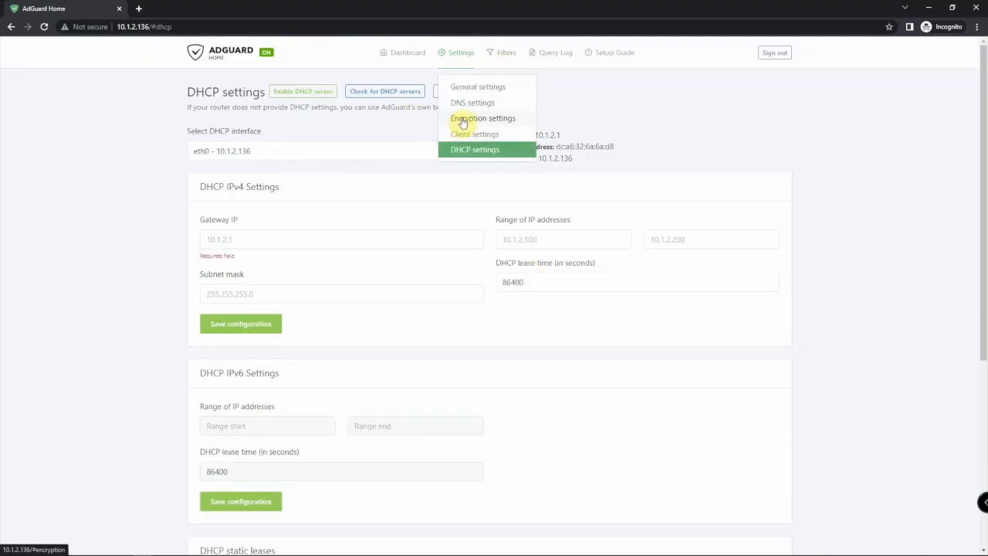
click(471, 102)
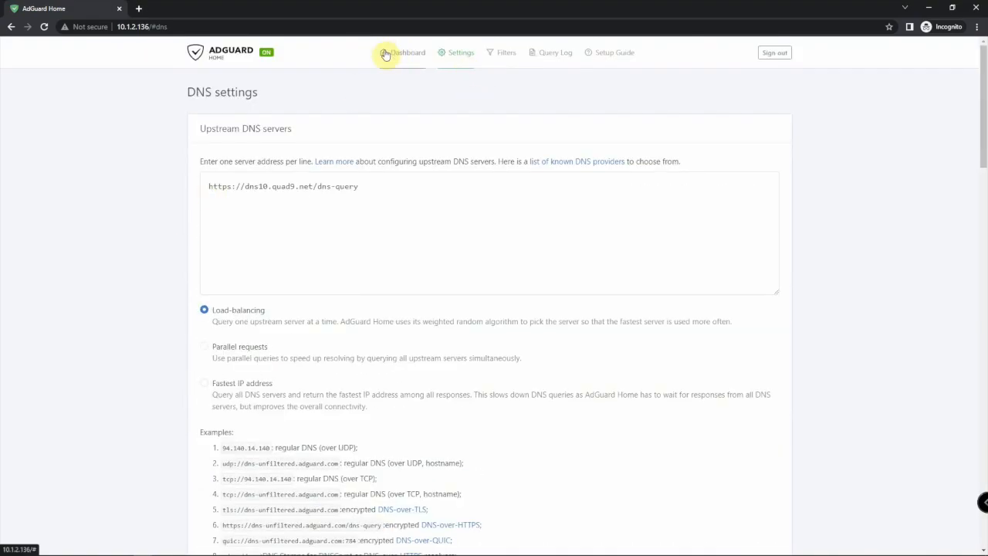
click(406, 53)
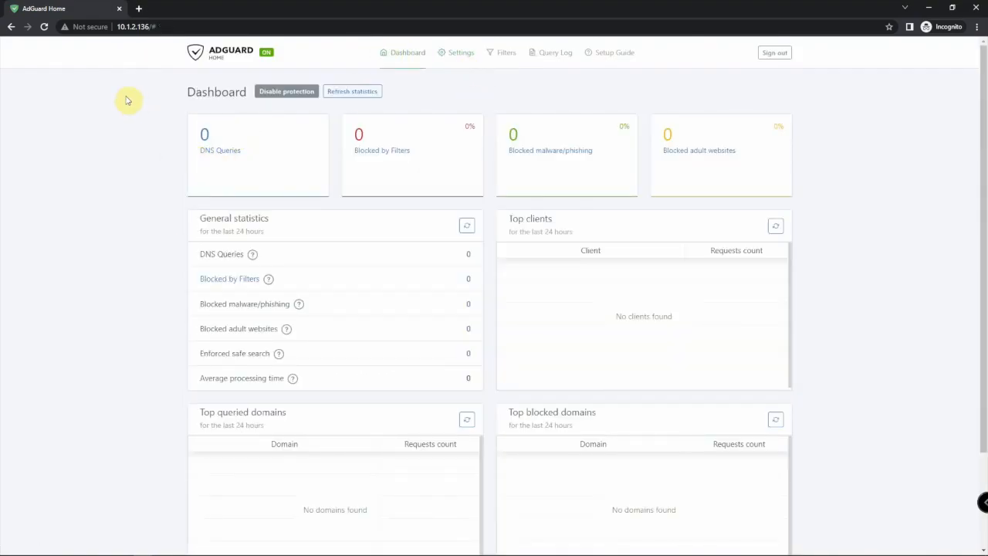
mouse_move(131, 12)
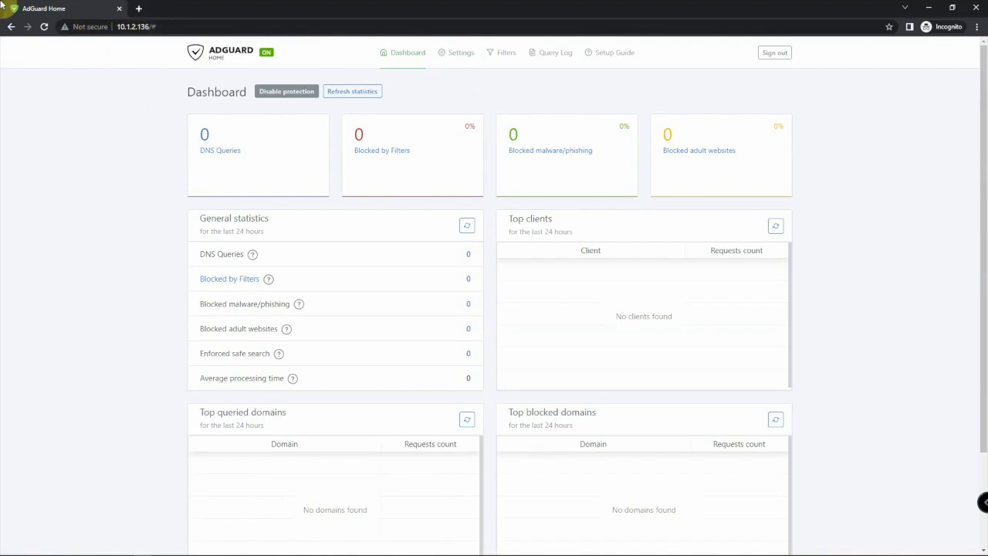
Check the router DHCP DNS settings (primary 10.1.2.141, secondary 8.8.8.8), then return to AdGuard Home
click(185, 8)
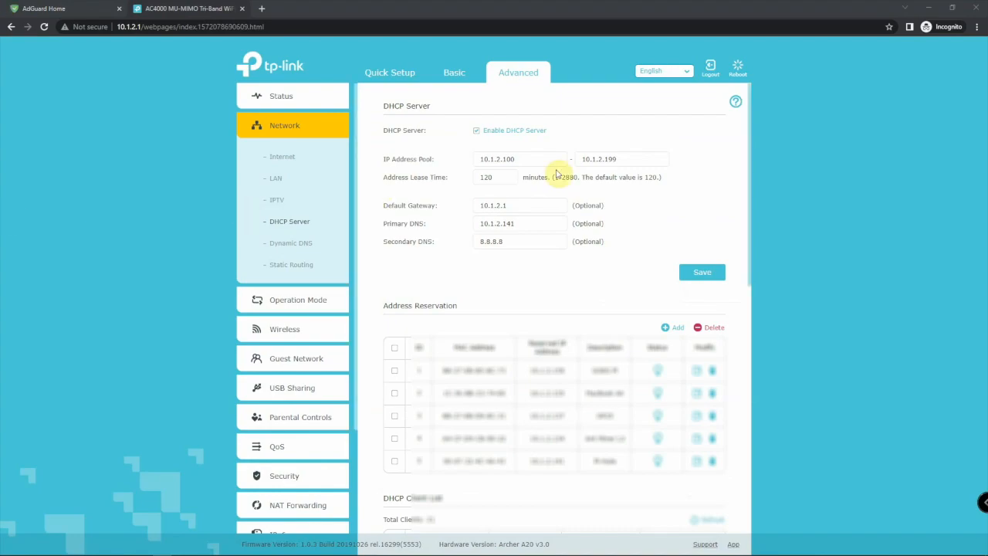
mouse_move(519, 237)
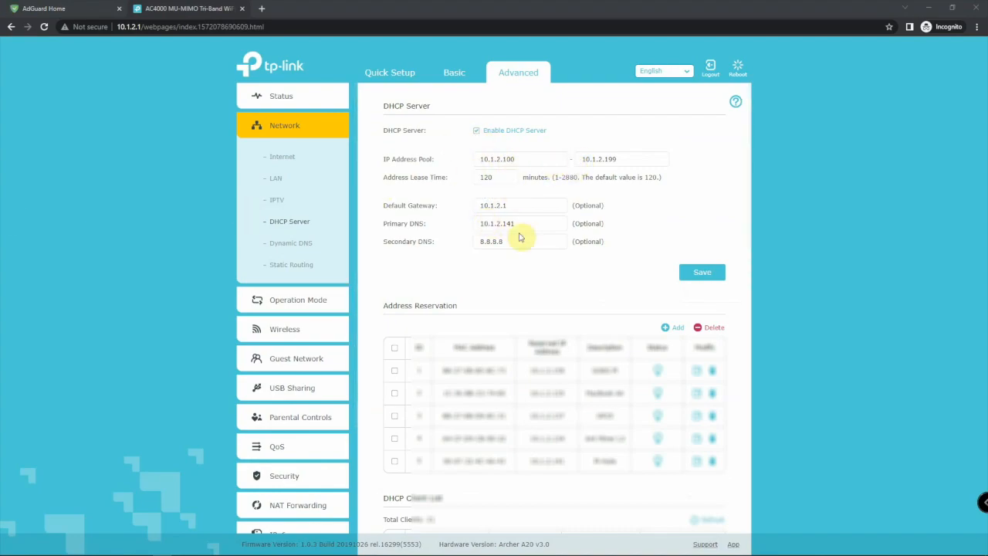
mouse_move(474, 247)
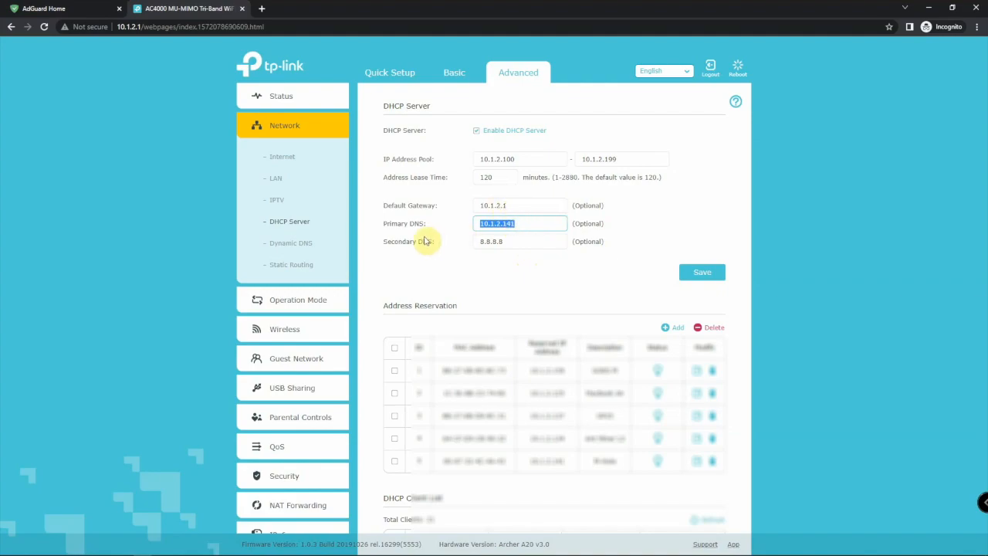
mouse_move(526, 237)
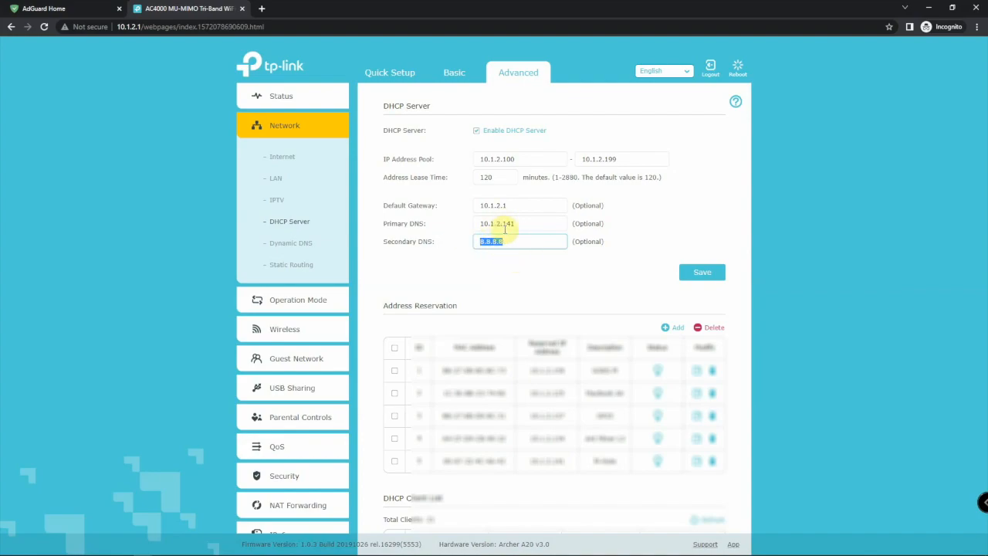
mouse_move(643, 274)
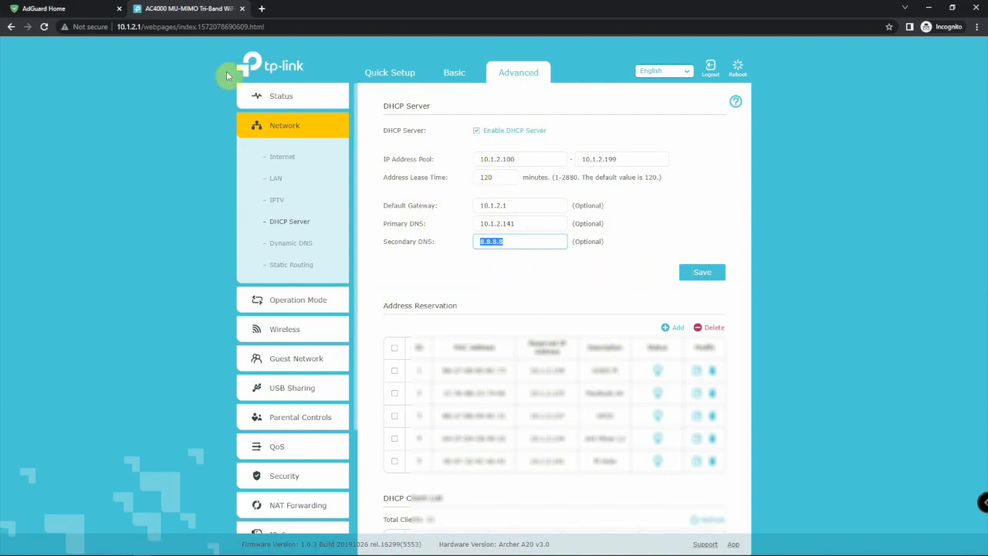
mouse_move(442, 110)
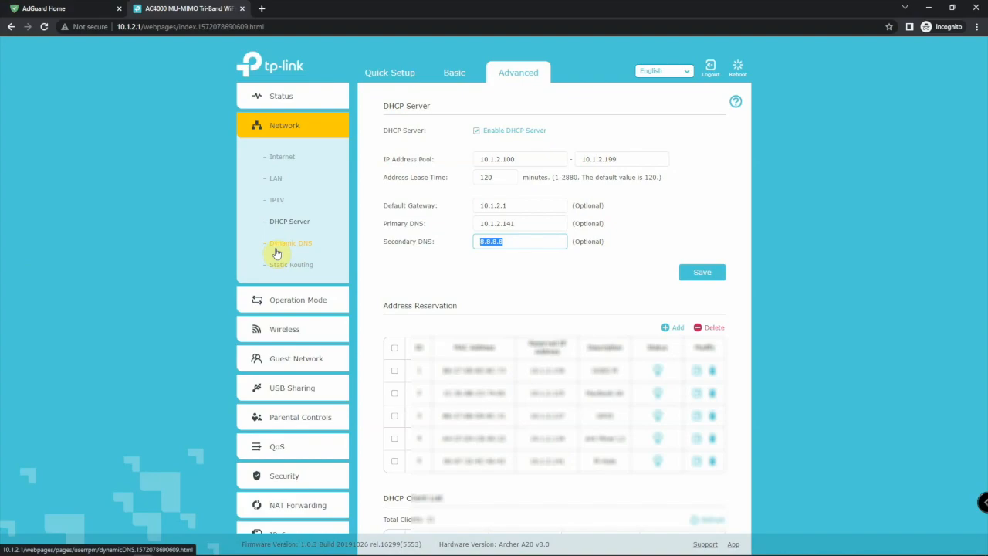
click(62, 8)
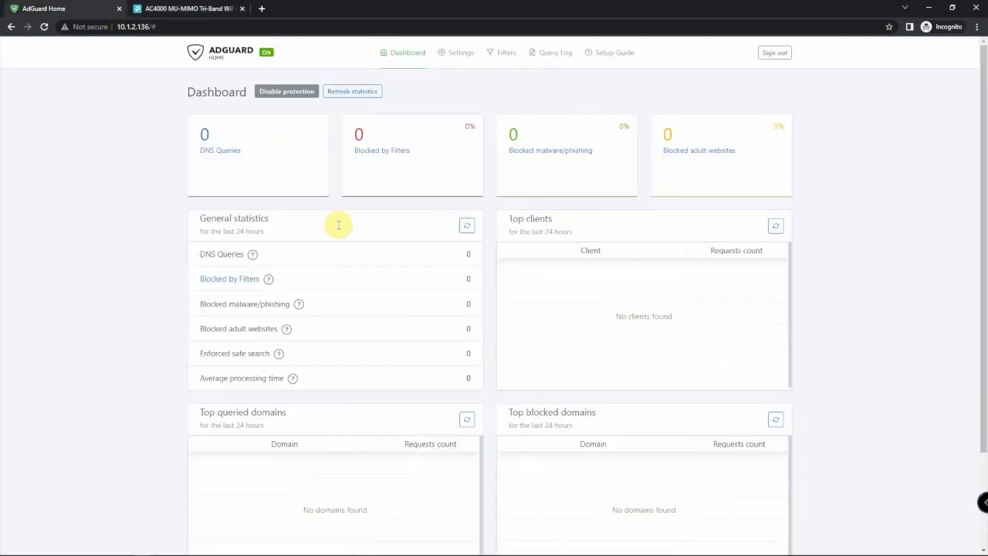
mouse_move(126, 246)
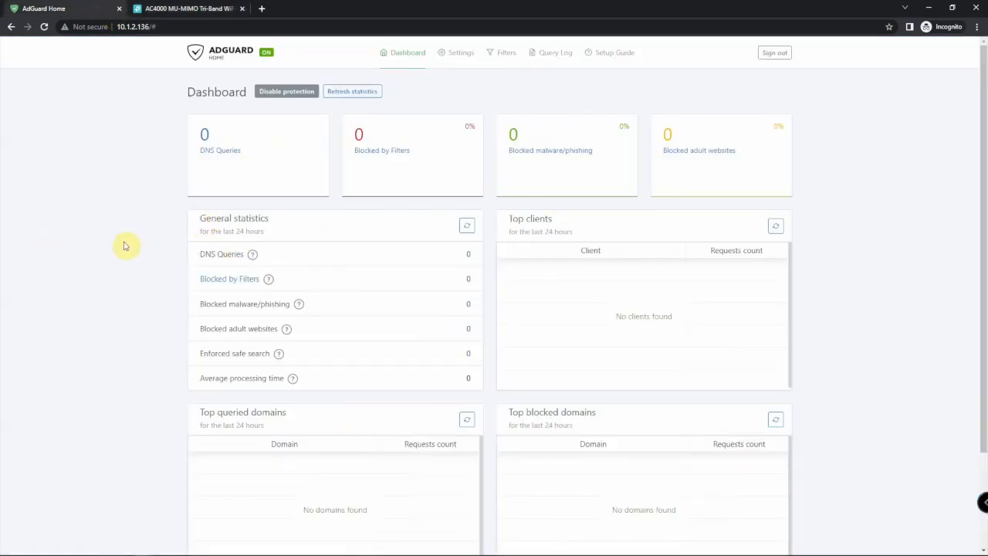